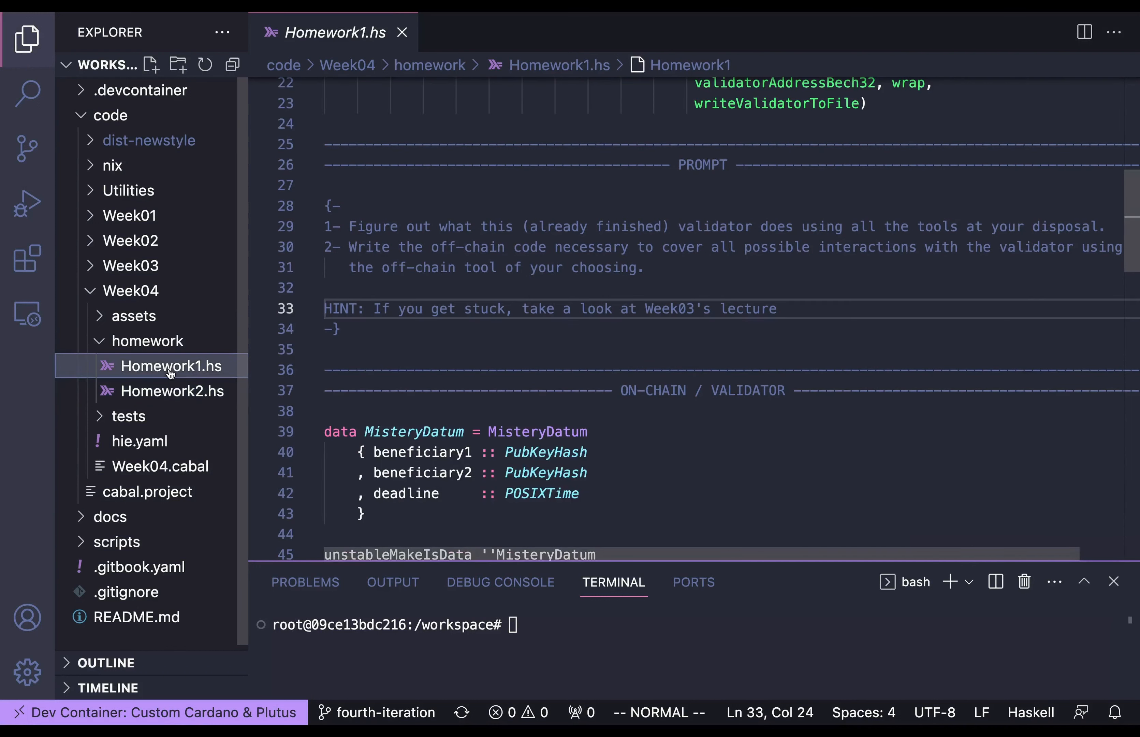
pyautogui.moveTo(657, 423)
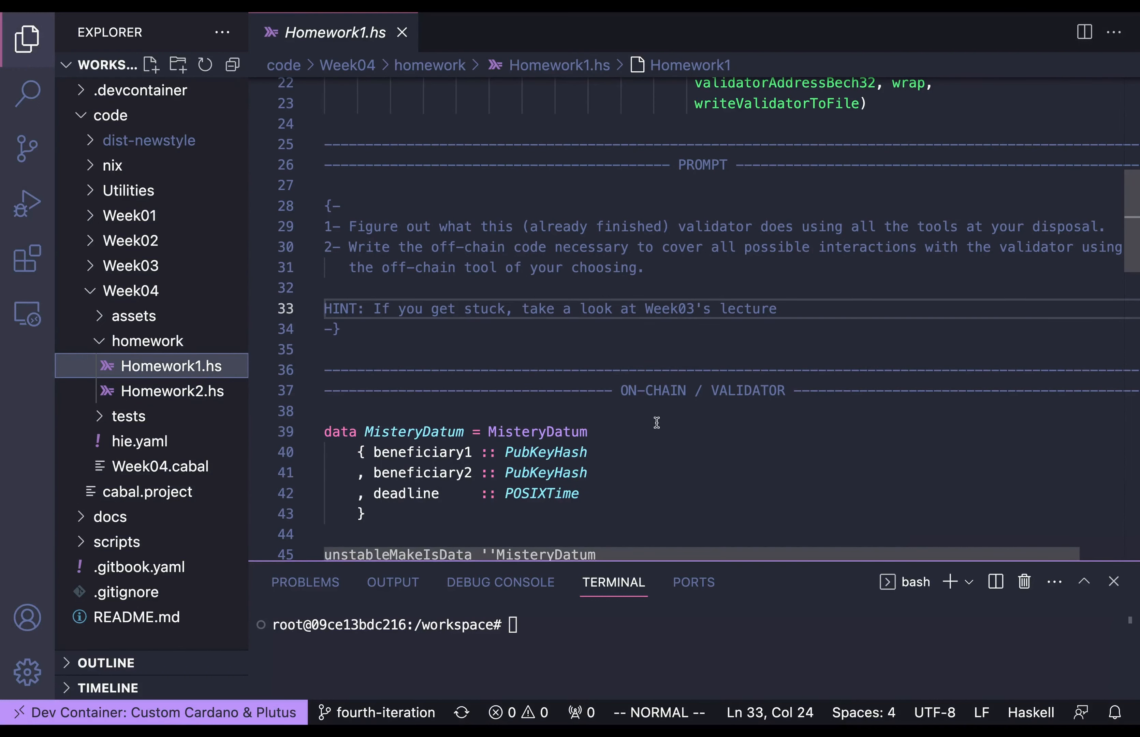
pyautogui.moveTo(544, 238)
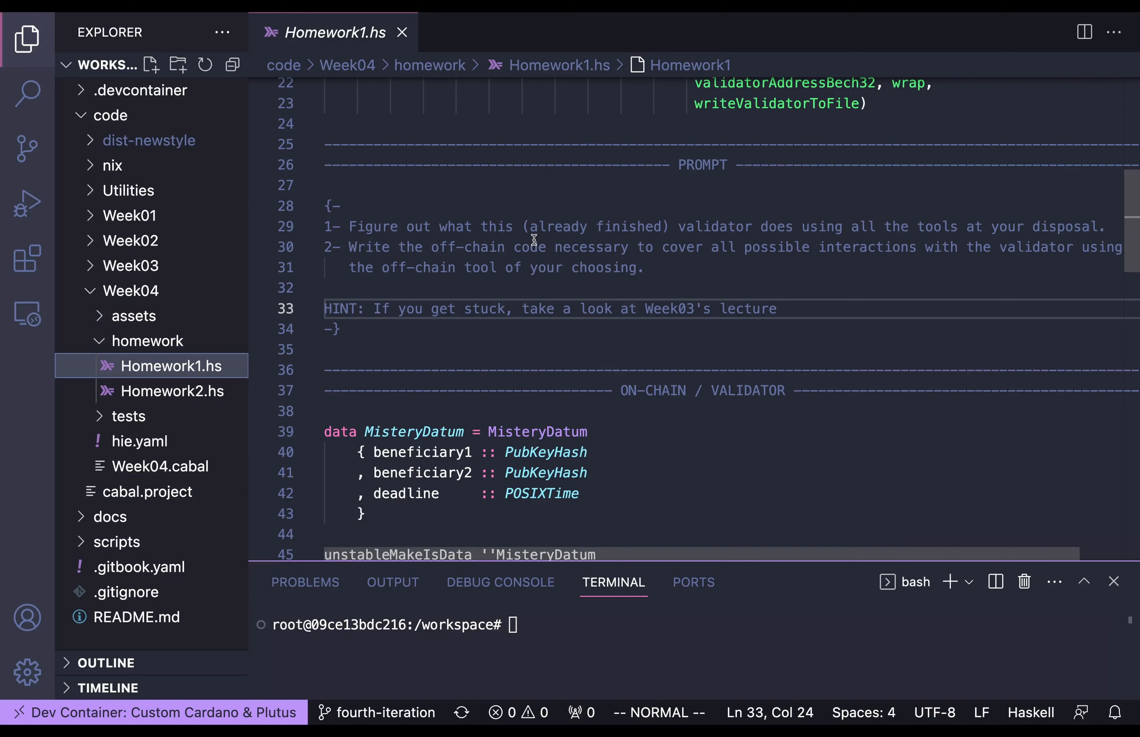
pyautogui.moveTo(686, 279)
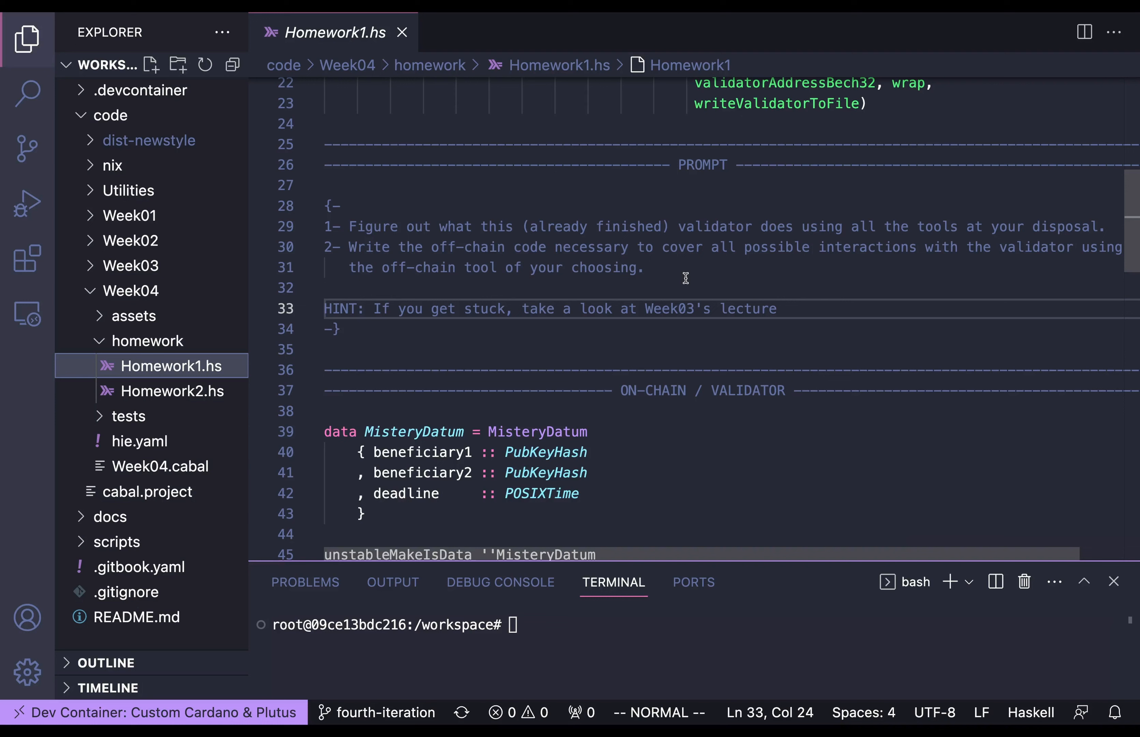
pyautogui.moveTo(546, 206)
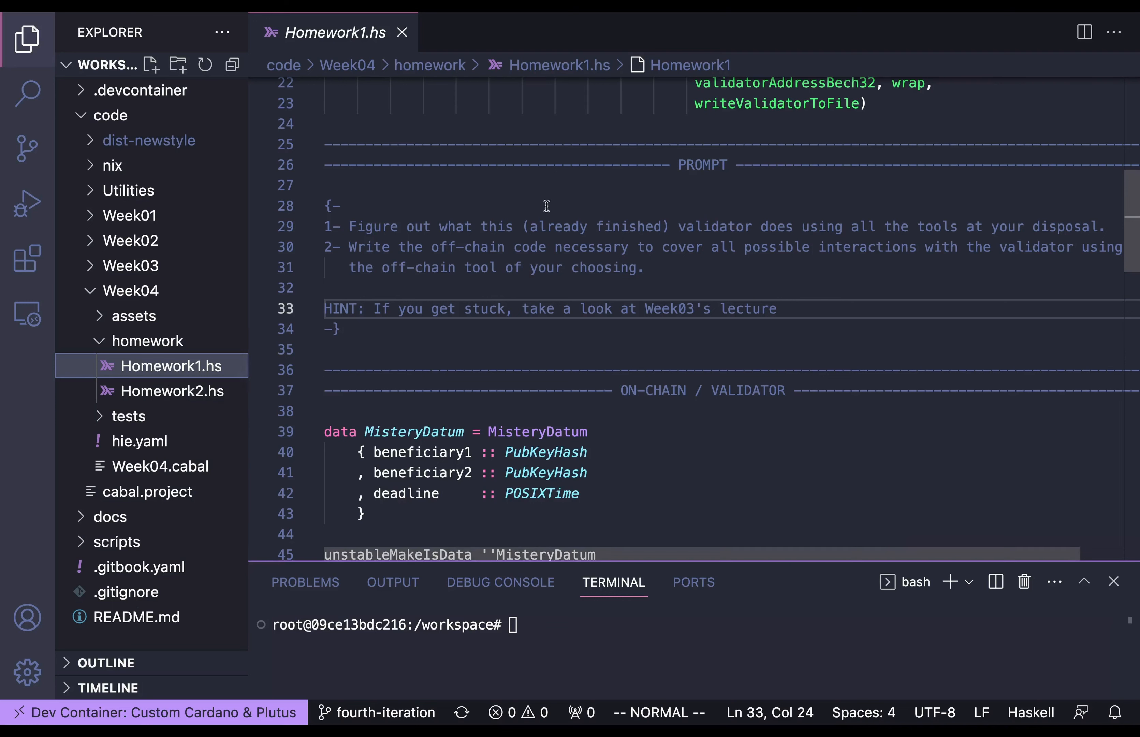
# Compare Homework2.hs against Homework1.hs in the Explorer, ending on Homework2.hs's validator prompt
pyautogui.click(172, 391)
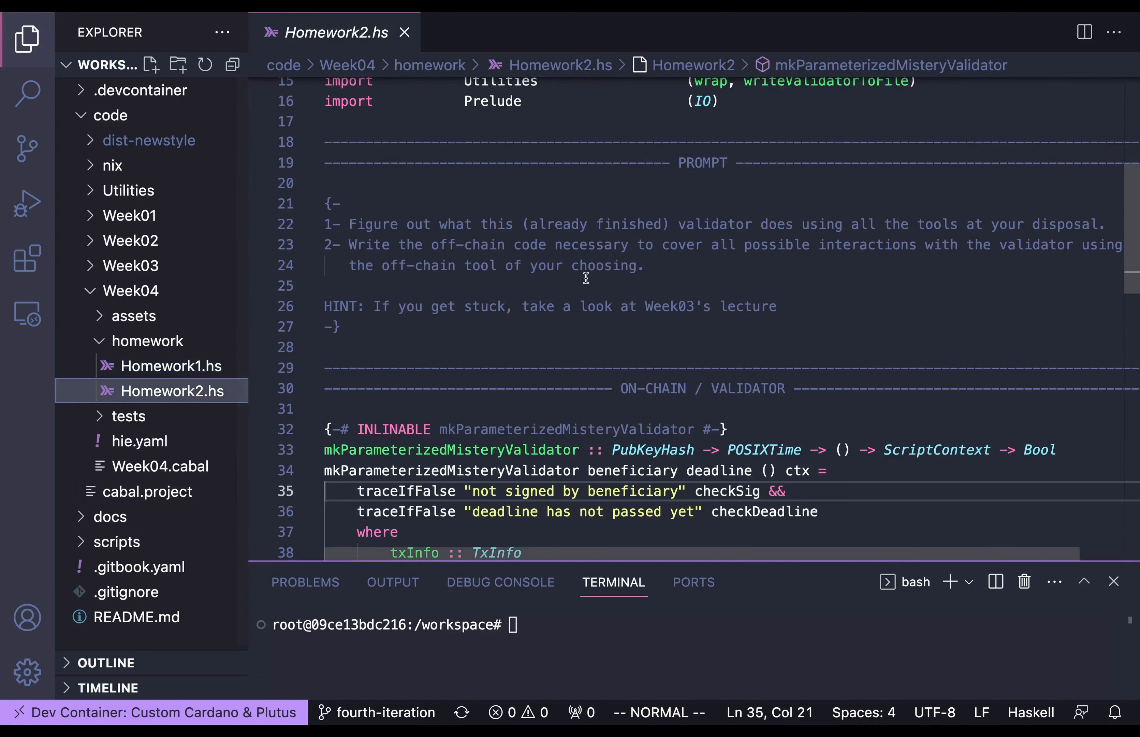
pyautogui.moveTo(618, 387)
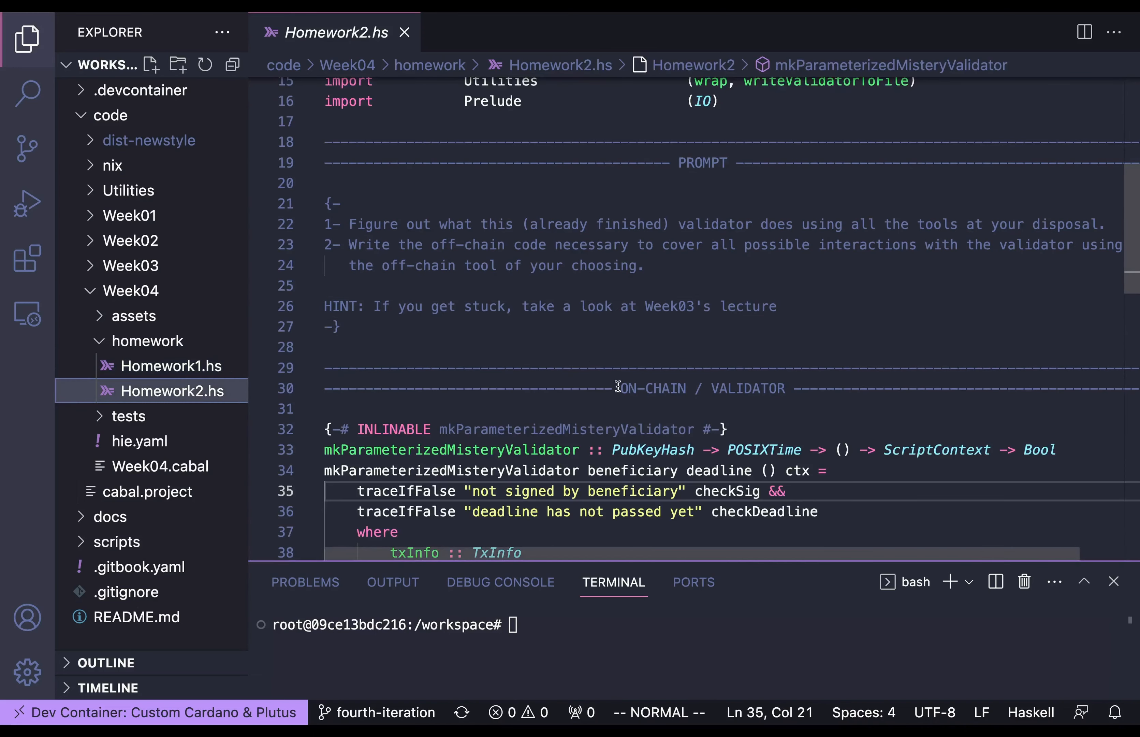
pyautogui.click(171, 366)
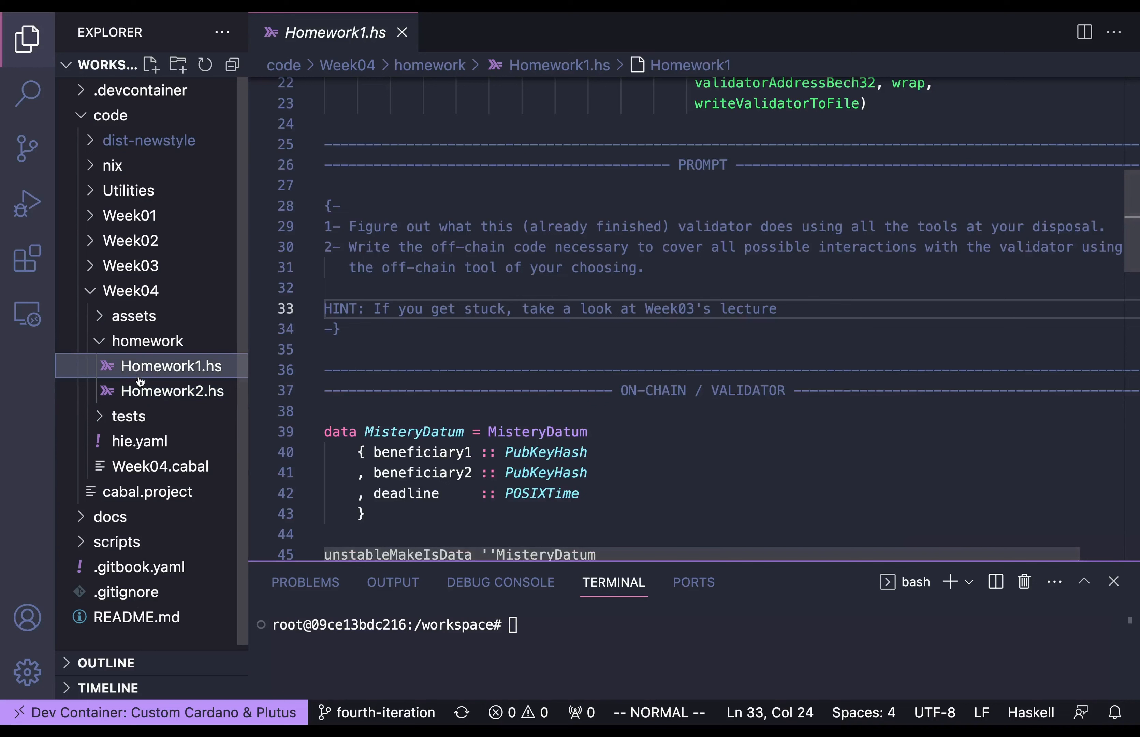
pyautogui.click(171, 391)
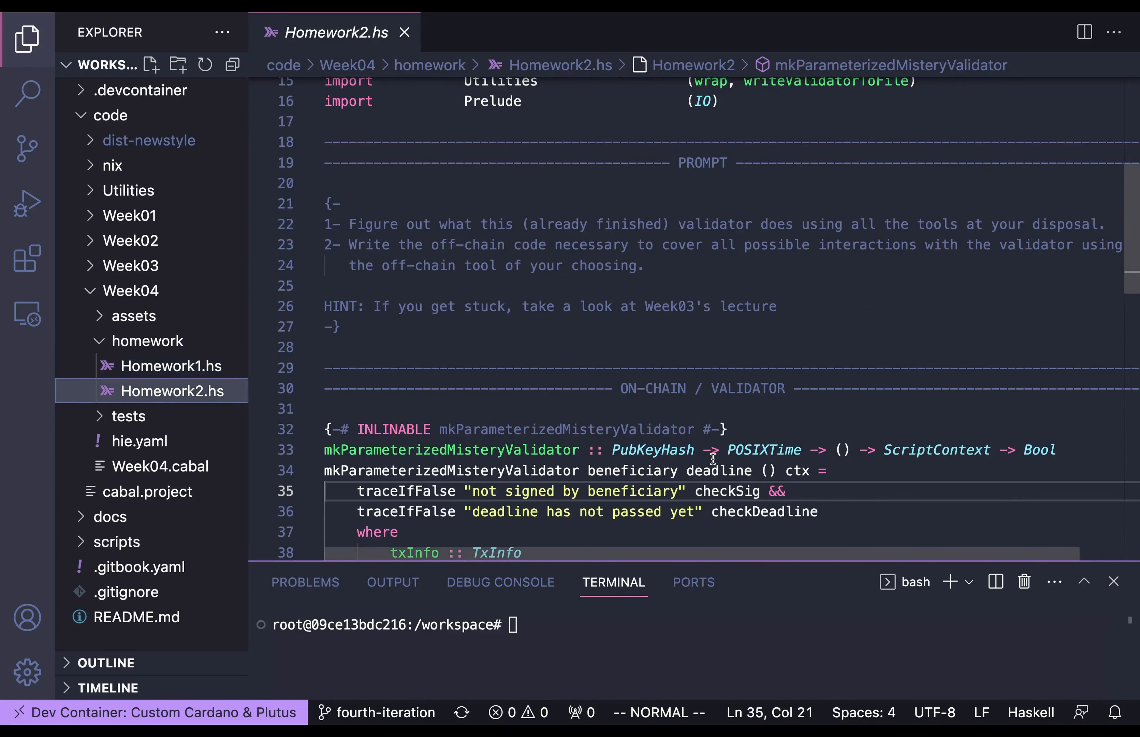